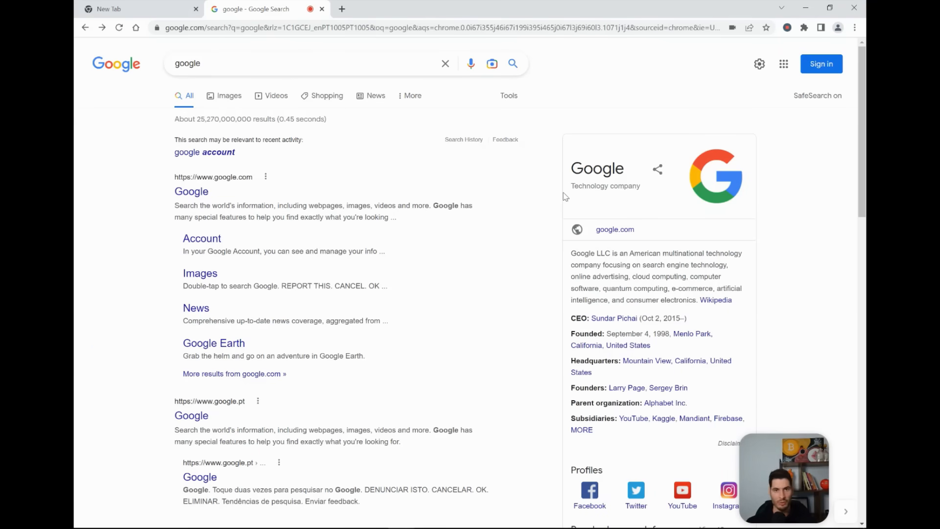
mouse_move(260, 144)
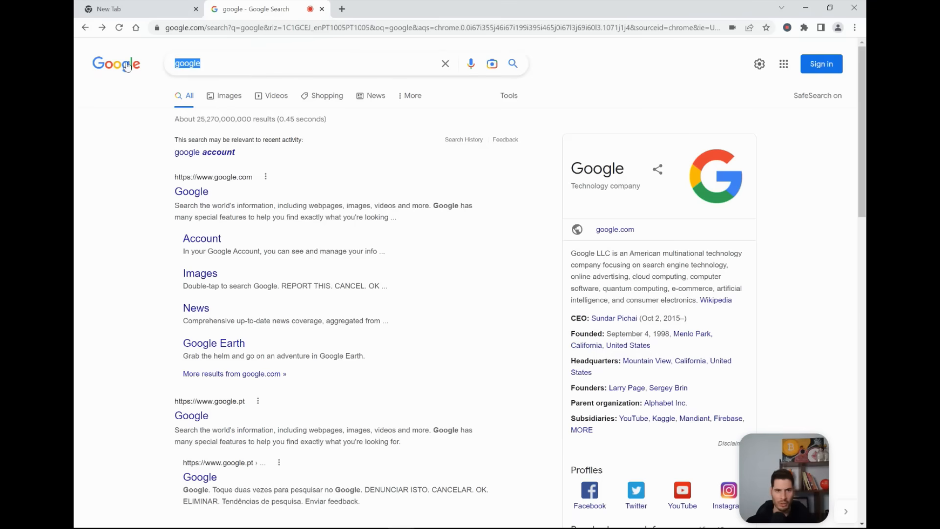
Search Google for 'yoroi' to bring up the Yoroi light wallet results.
type("y")
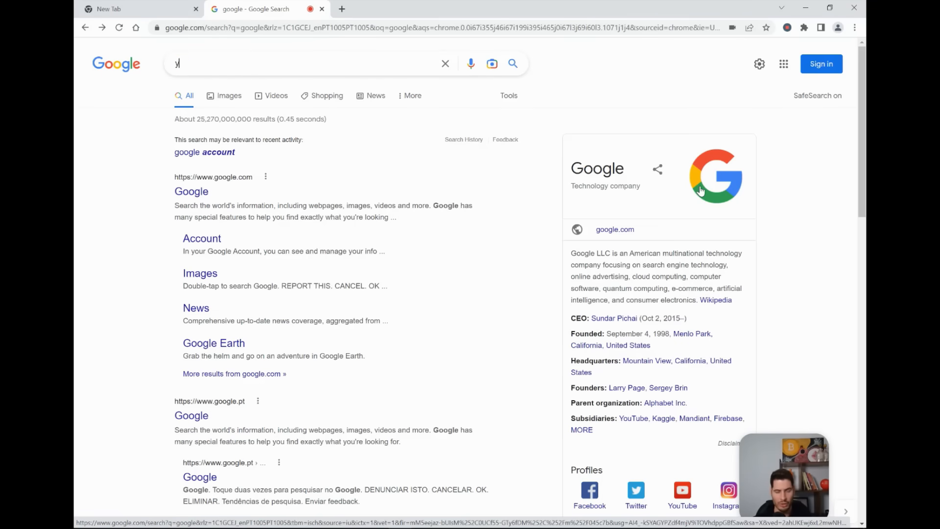
type("oroi")
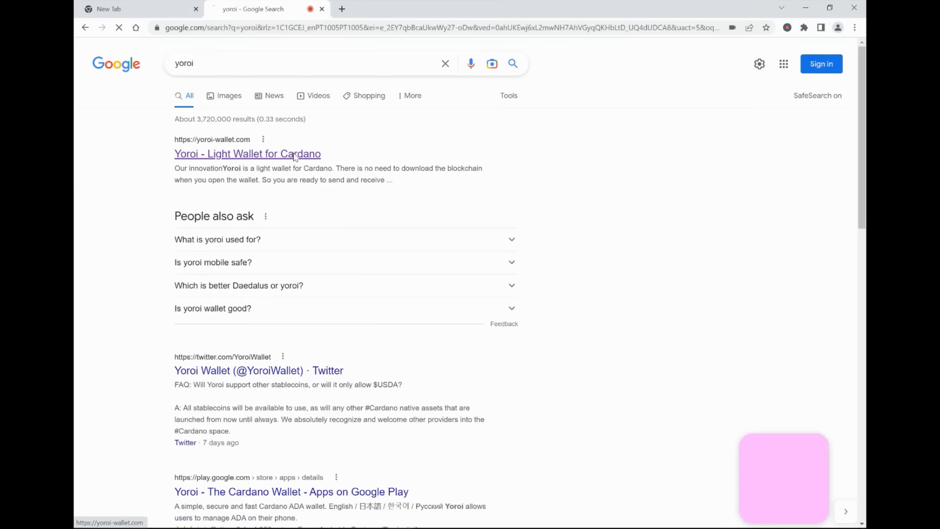
From the Yoroi site's Chrome download, remove the installed extension and add it to Chrome again.
left_click(247, 154)
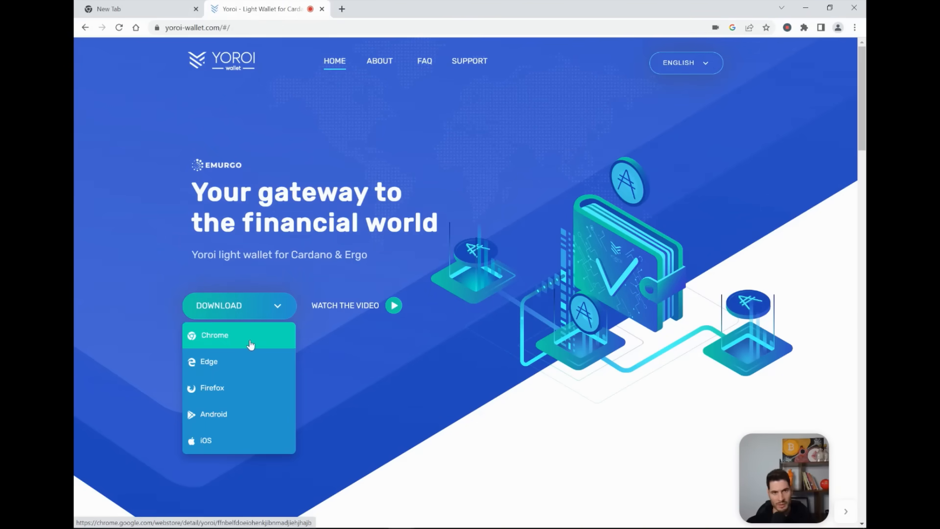
left_click(239, 334)
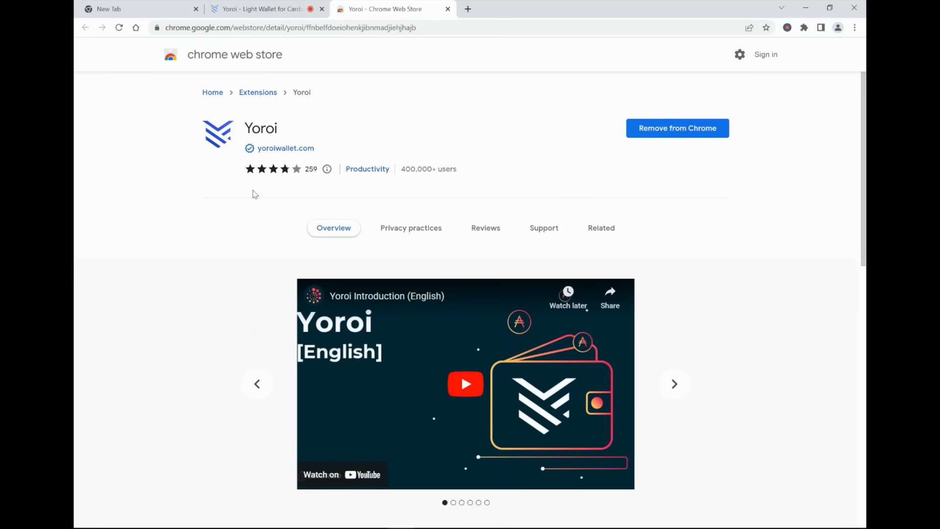
mouse_move(664, 140)
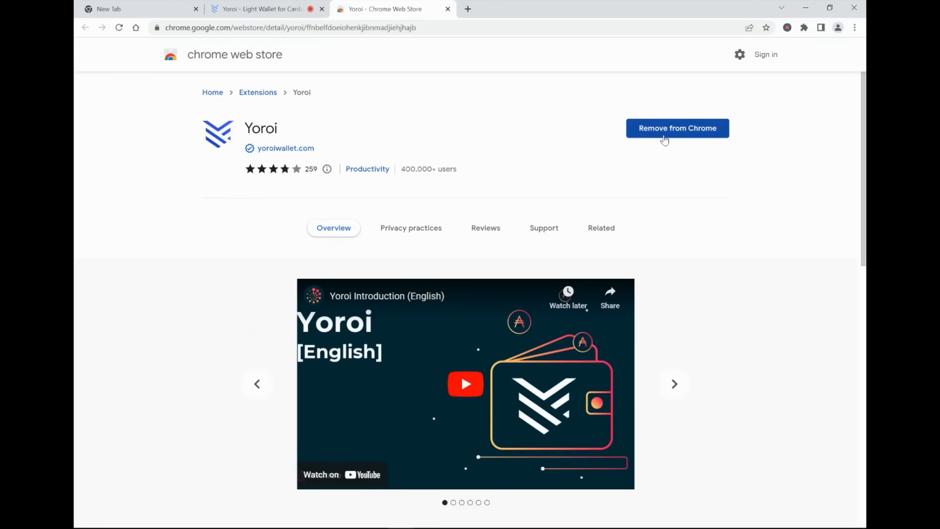
left_click(678, 129)
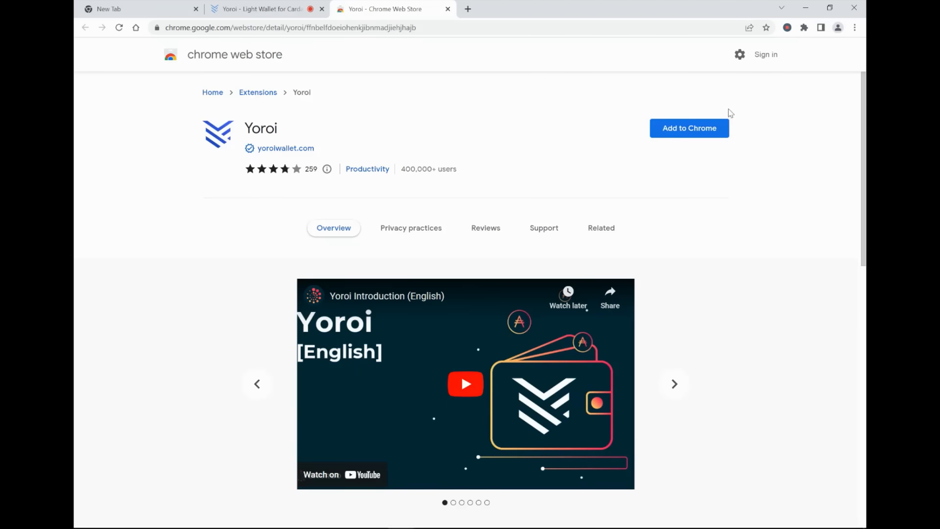
mouse_move(688, 138)
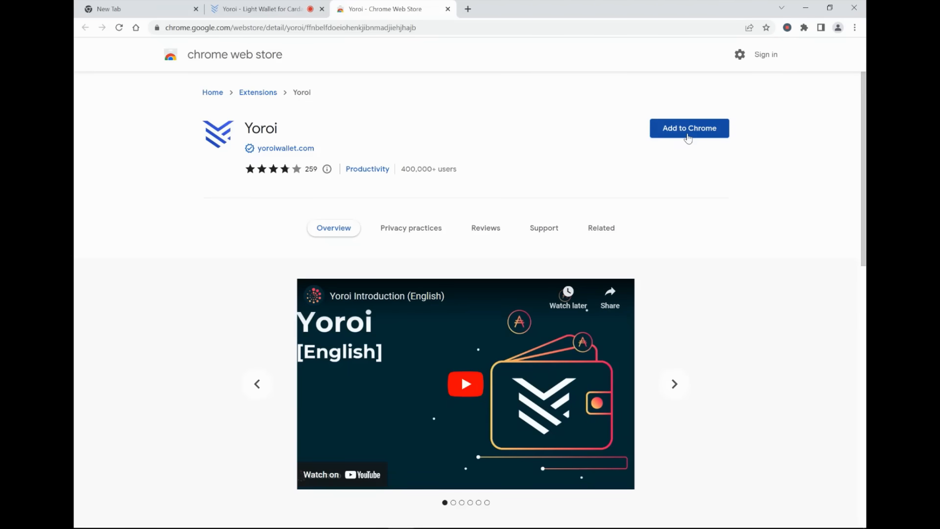
left_click(689, 128)
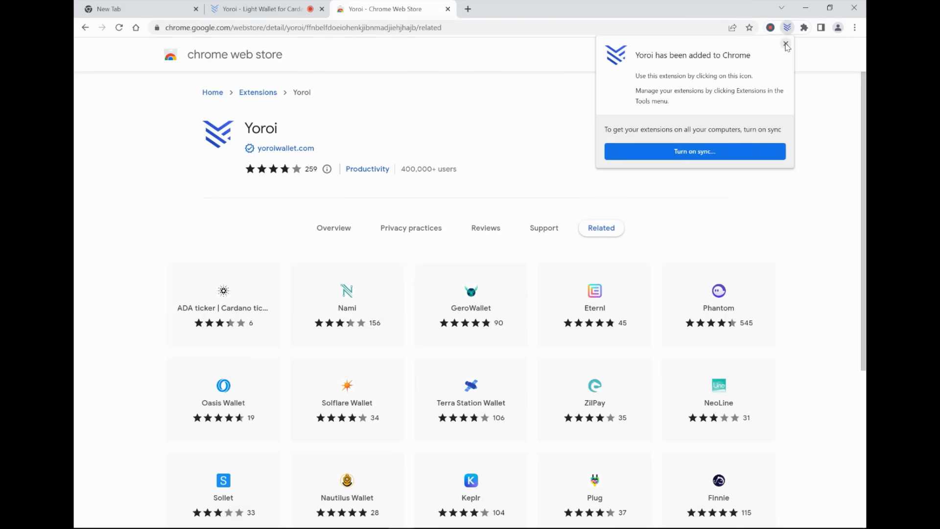
Dismiss the added notice and launch Yoroi from the Extensions menu.
left_click(786, 44)
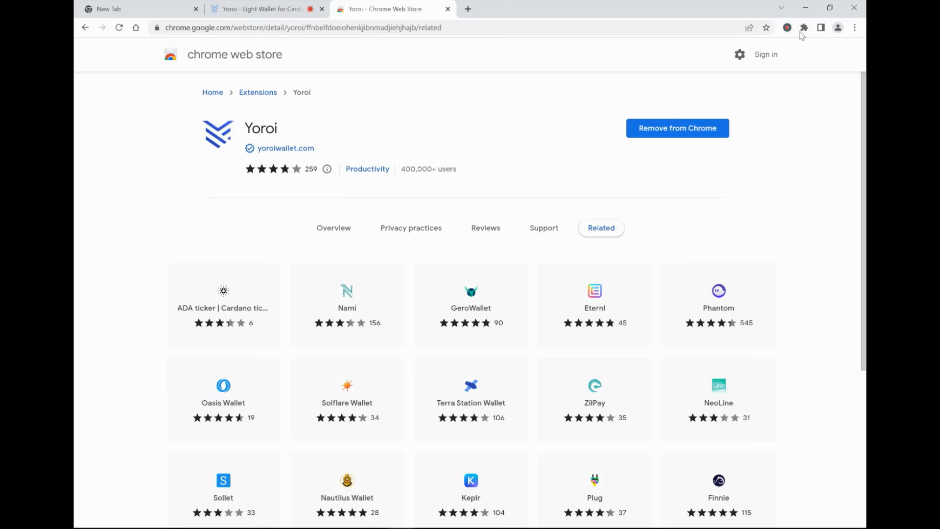
left_click(805, 27)
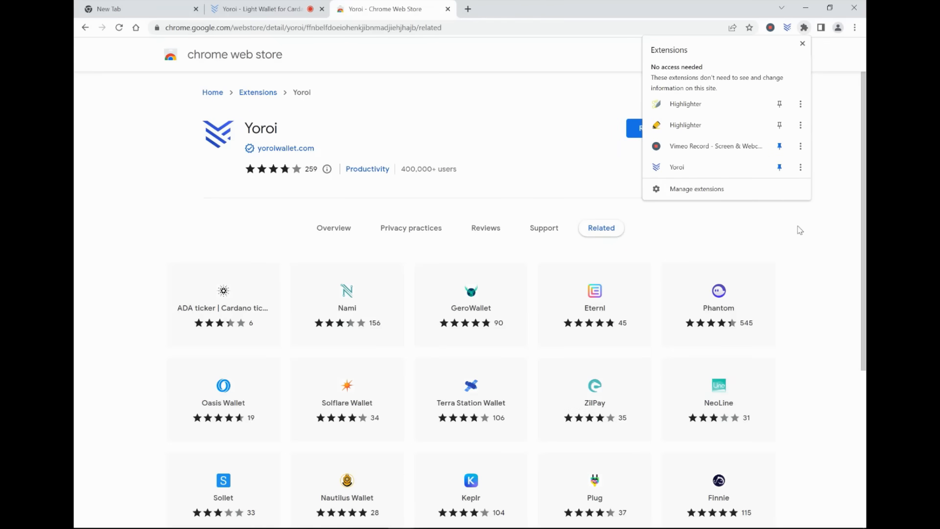
left_click(677, 167)
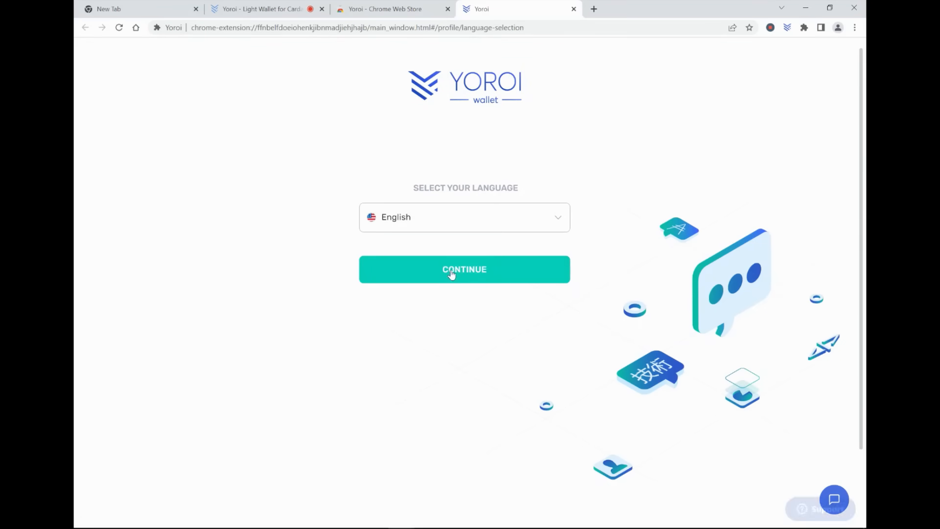
Continue in English, accept the terms, allow Cardano payment URLs and finish onboarding.
left_click(465, 269)
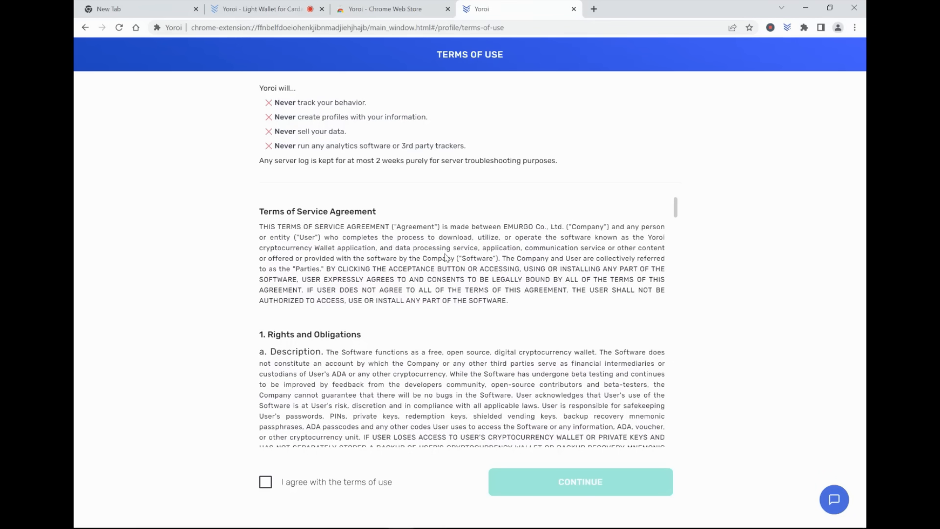
scroll("down", 3)
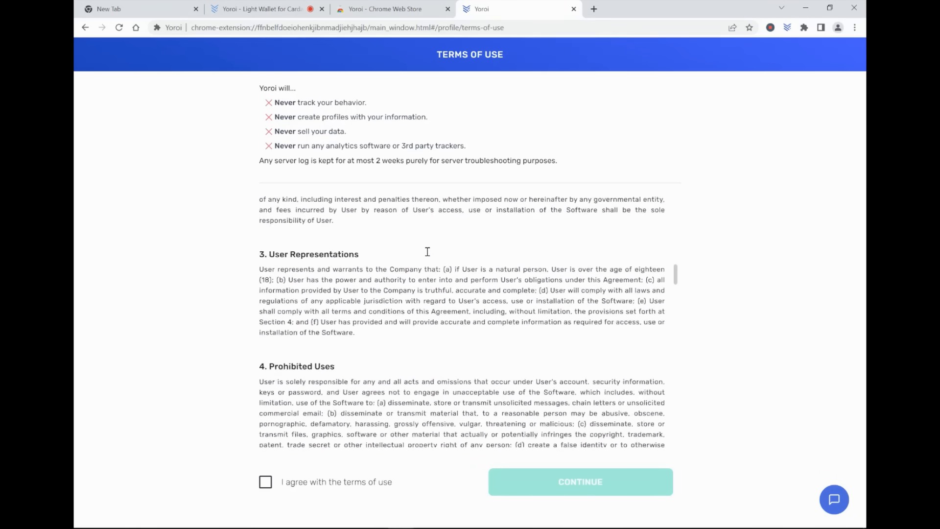
scroll("down", 3)
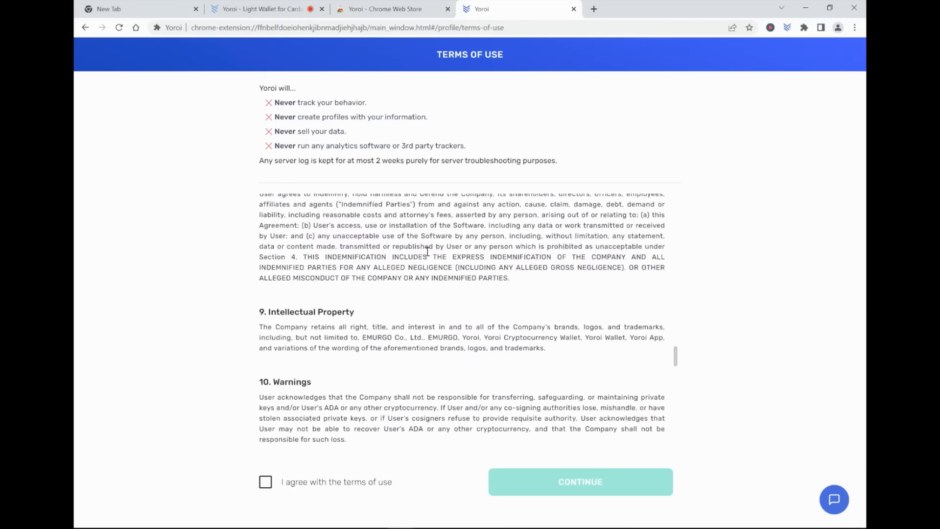
scroll("down", 3)
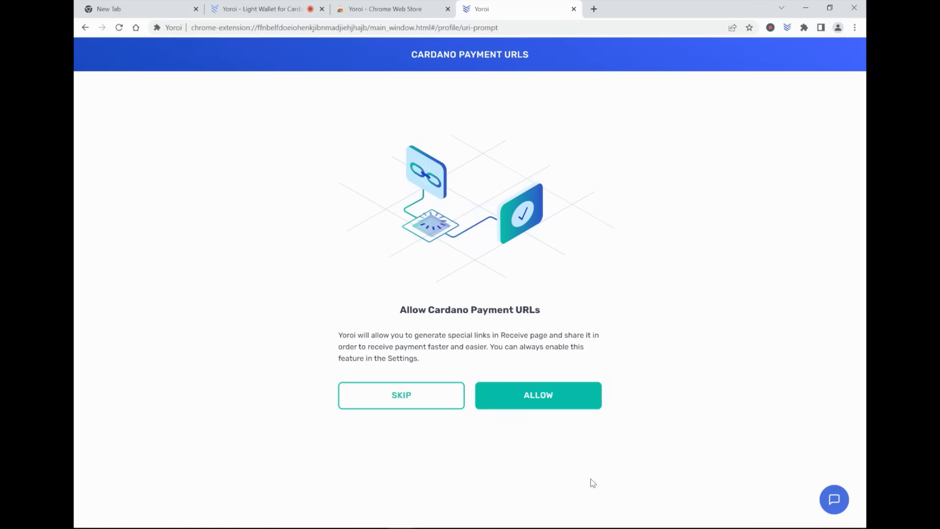
mouse_move(563, 366)
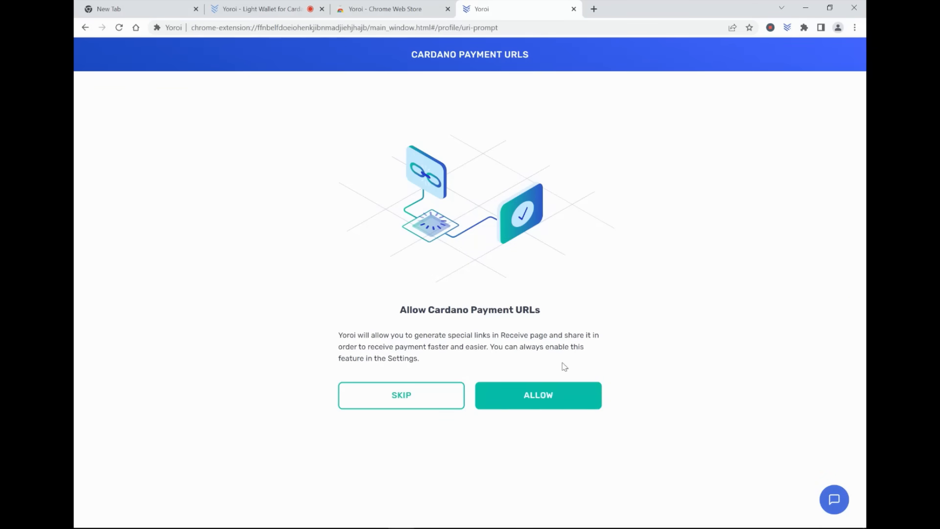
left_click(538, 396)
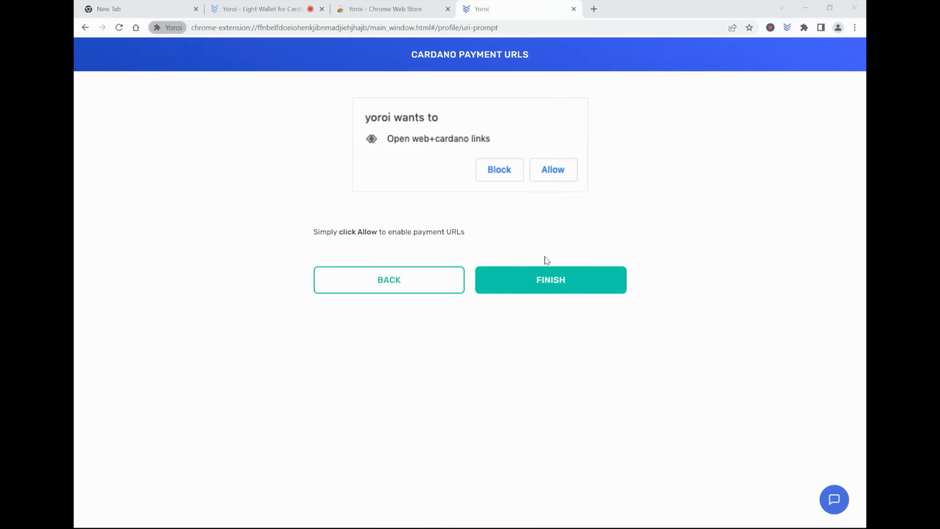
left_click(550, 279)
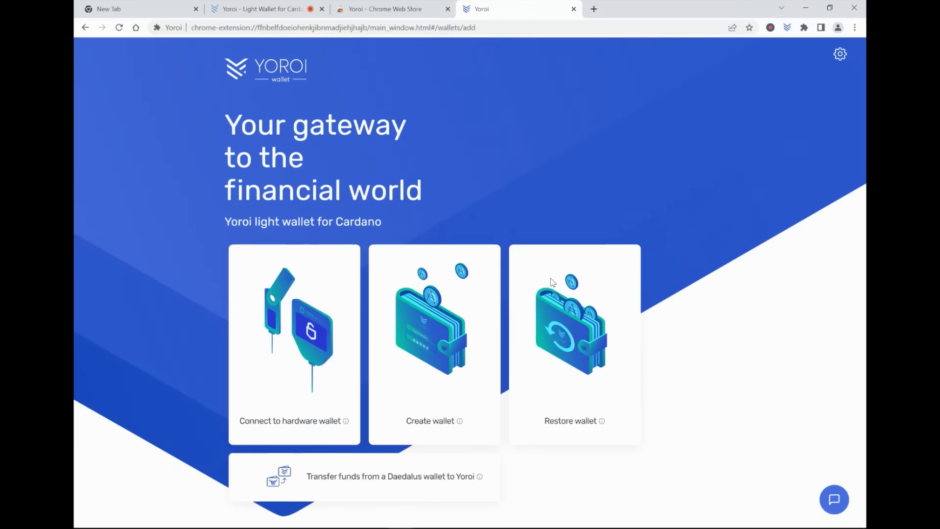
mouse_move(627, 243)
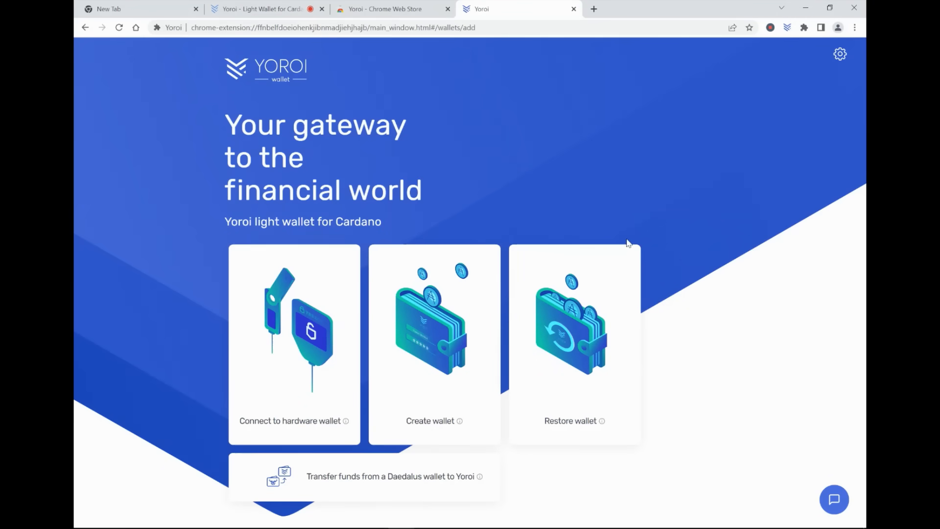
mouse_move(605, 371)
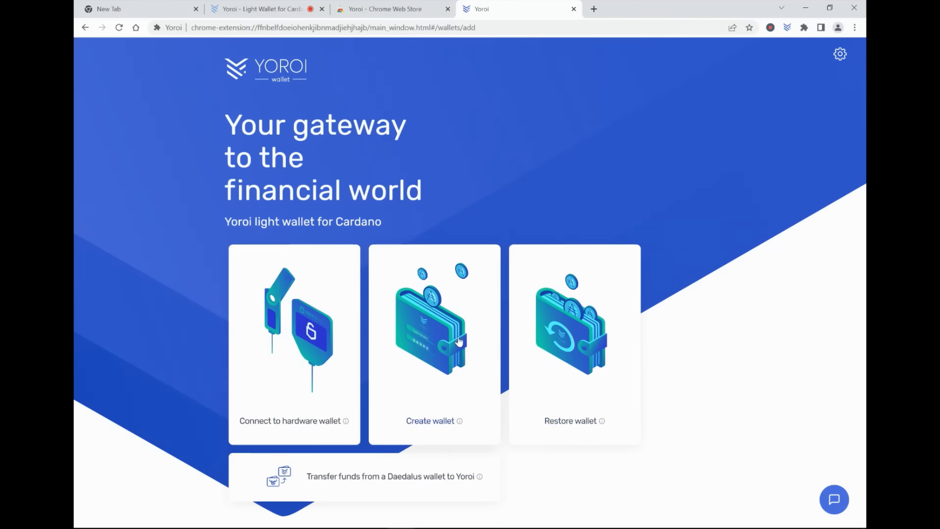
mouse_move(443, 334)
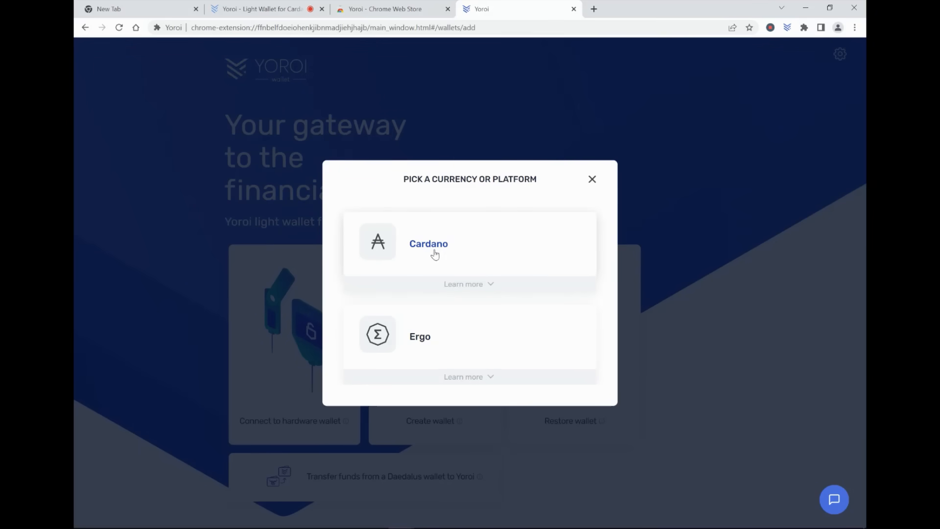
Create a Cardano personal wallet named TEST with a spending password.
left_click(435, 250)
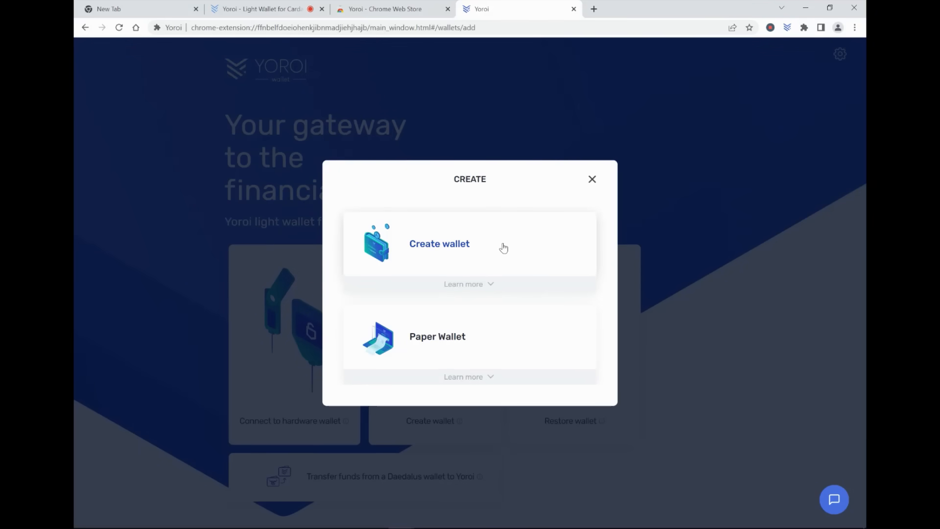
mouse_move(443, 251)
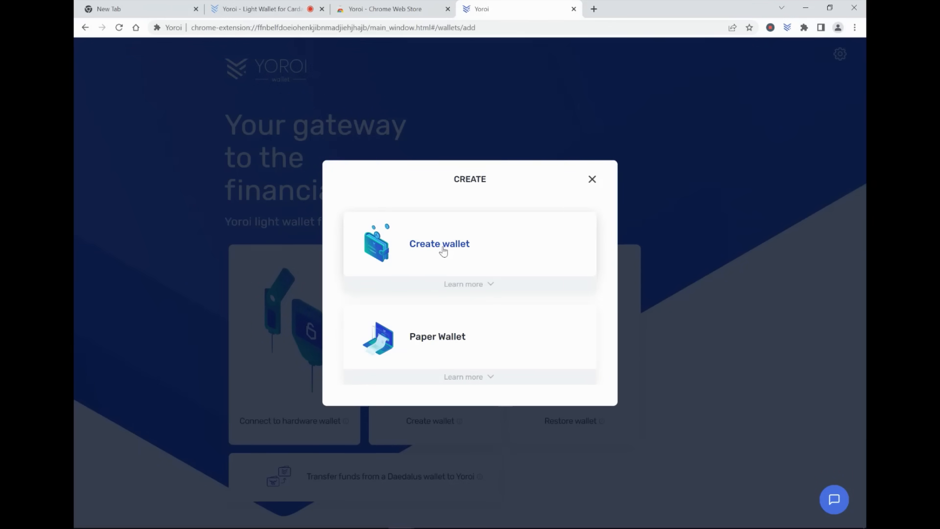
left_click(440, 244)
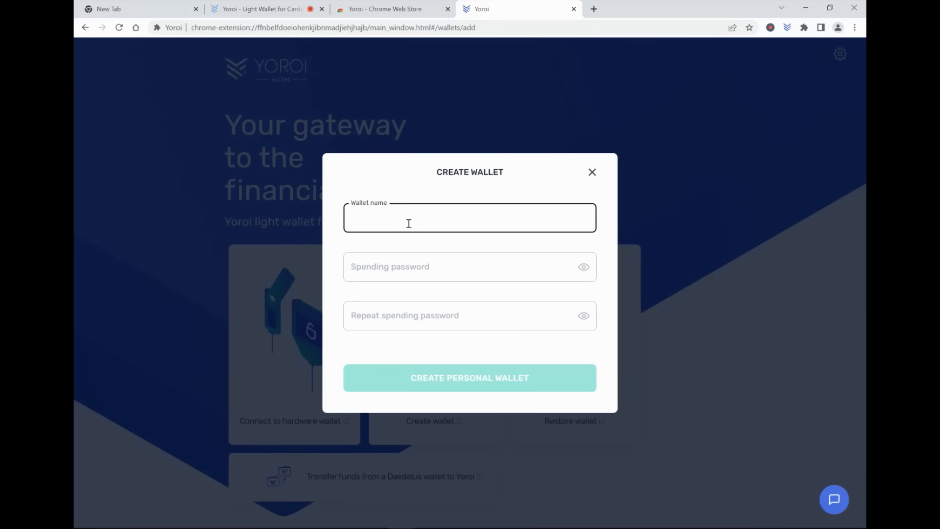
type("TEST")
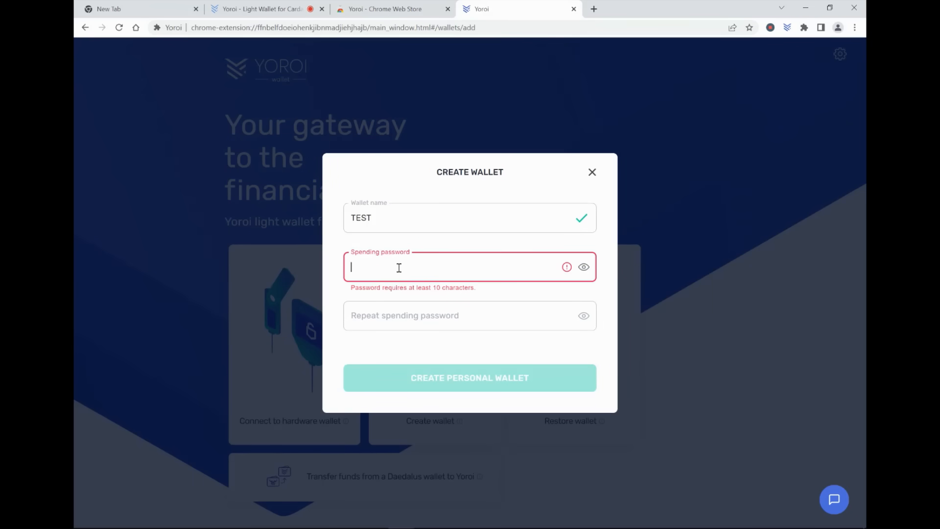
type("•••")
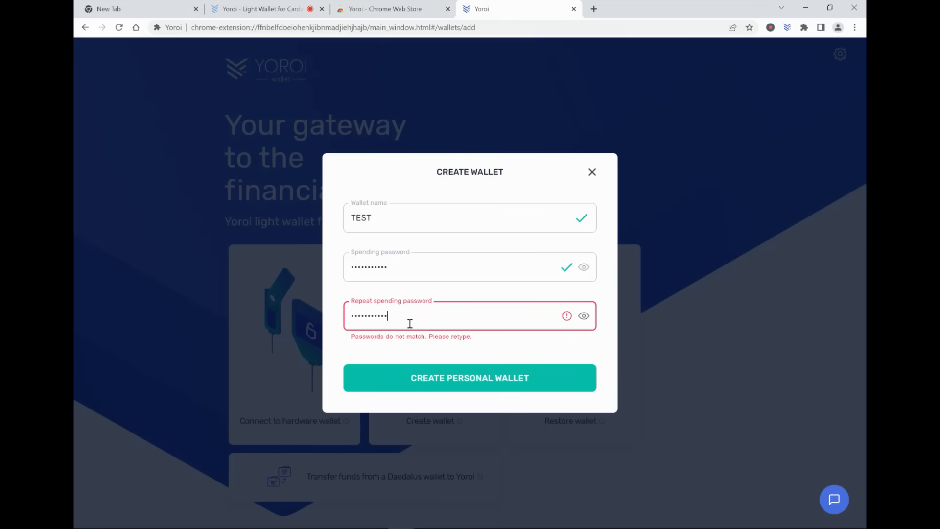
left_click(470, 378)
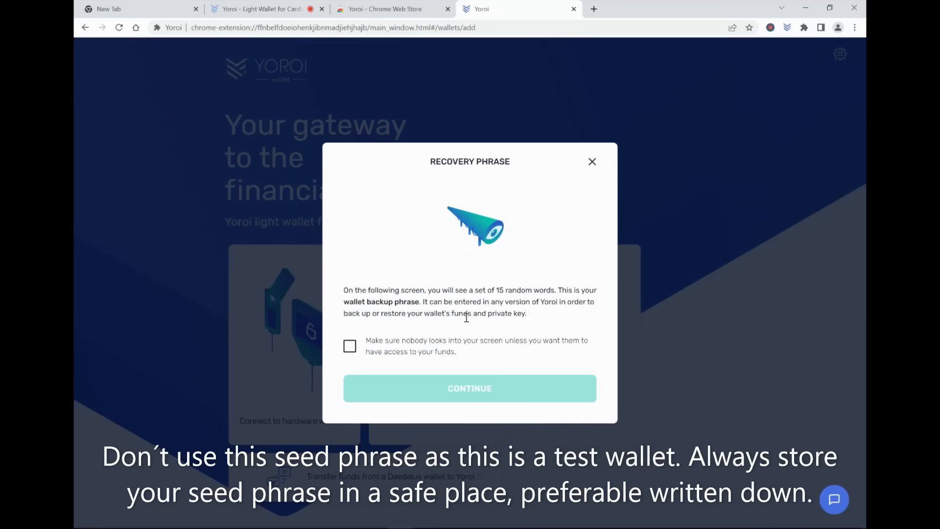
mouse_move(415, 351)
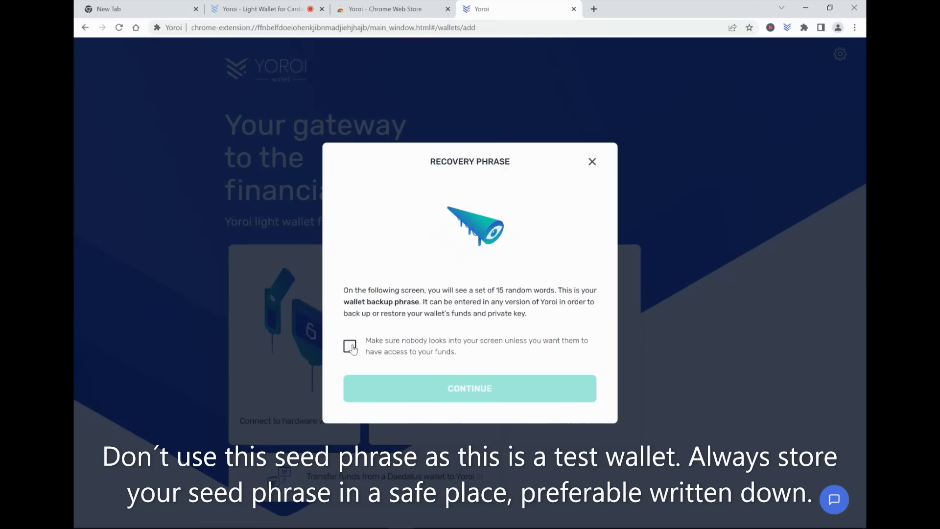
Acknowledge nobody is watching the screen and reveal the 15-word recovery phrase.
left_click(349, 347)
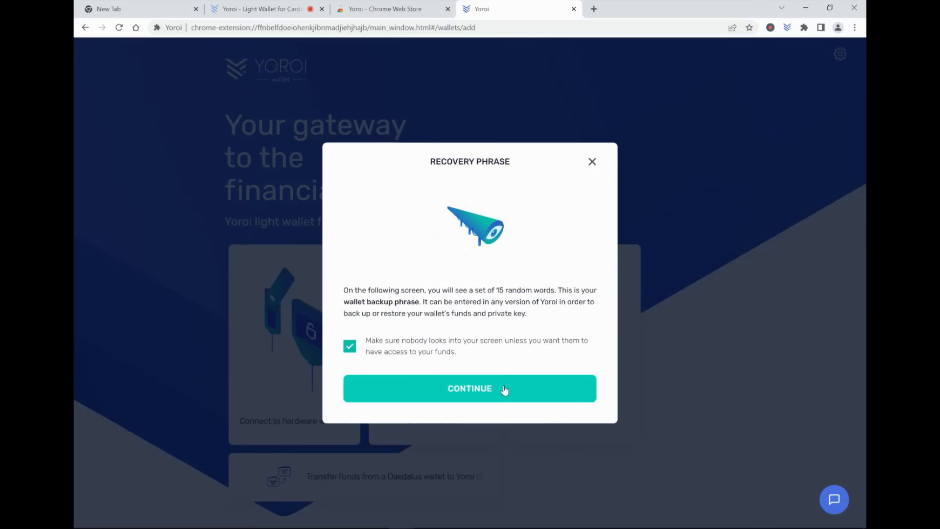
left_click(469, 388)
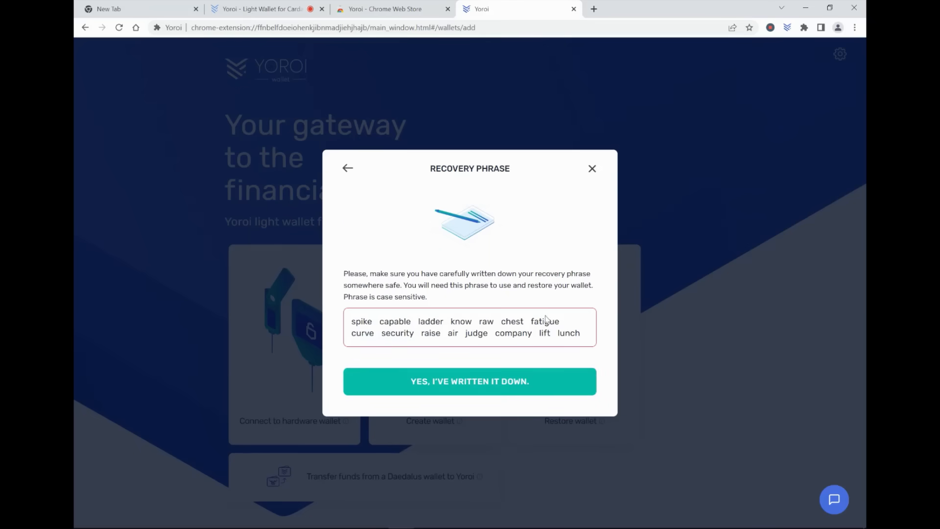
mouse_move(361, 323)
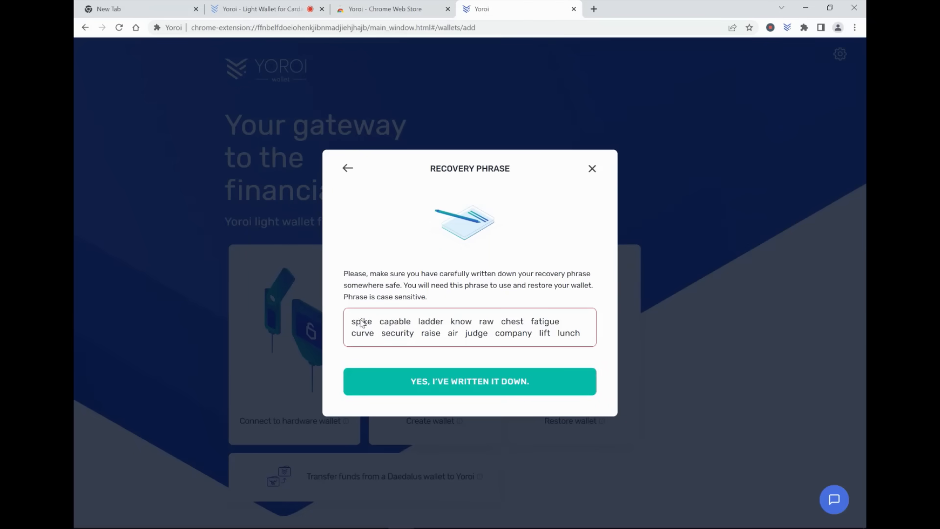
mouse_move(395, 325)
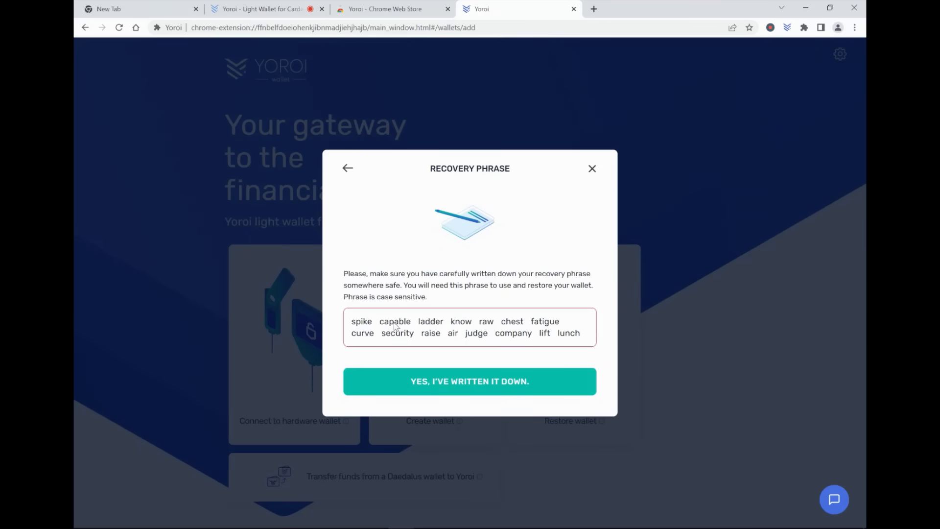
mouse_move(485, 395)
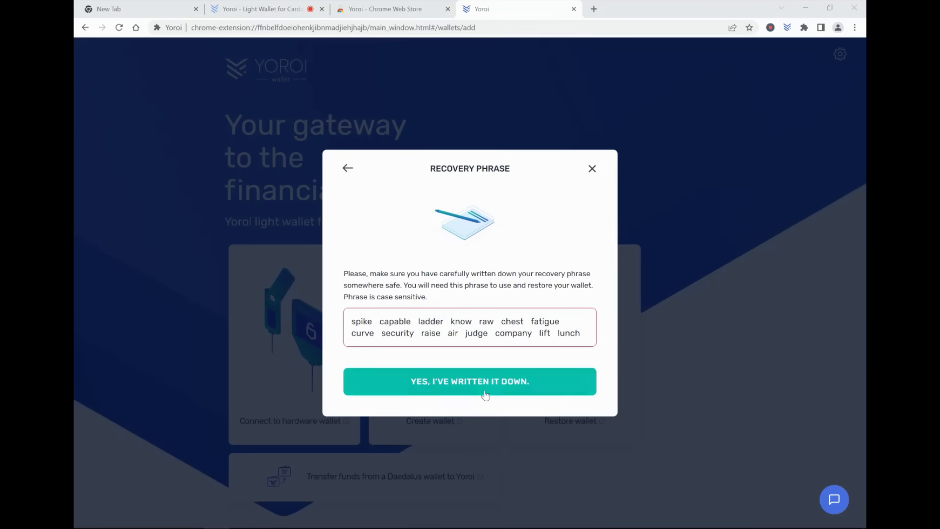
Confirm 'Yes, I've written it down' for the recovery phrase.
left_click(469, 381)
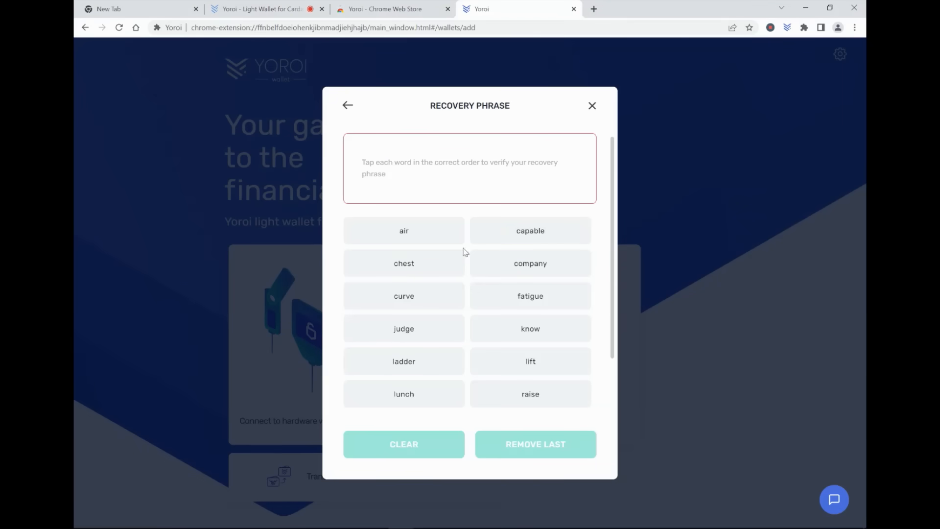
mouse_move(533, 316)
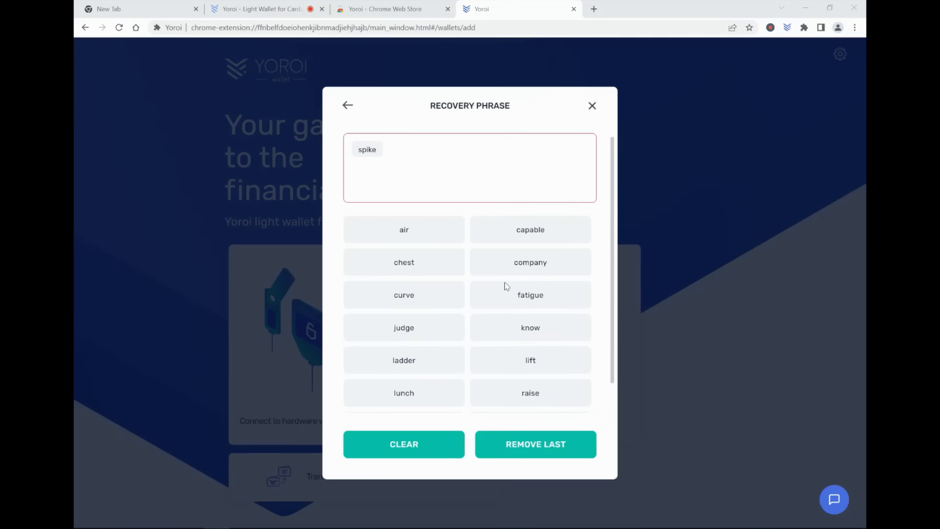
mouse_move(524, 272)
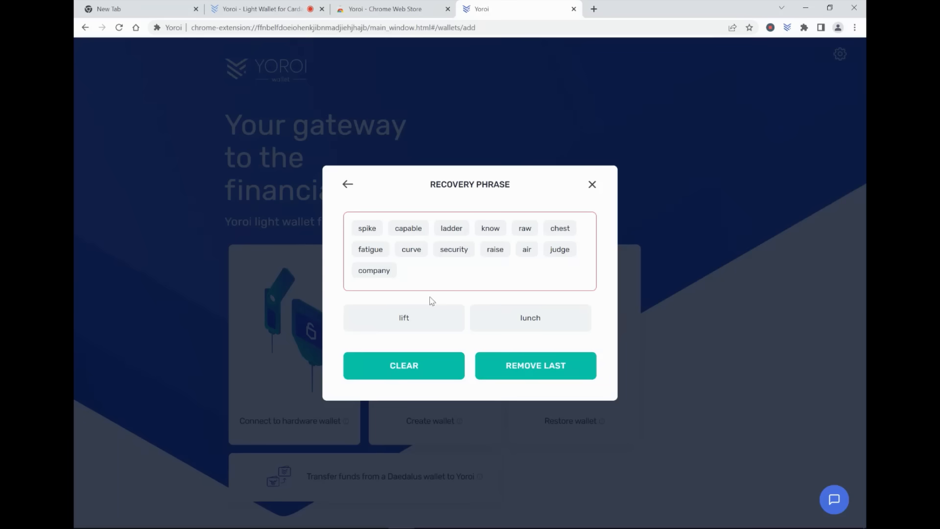
left_click(403, 318)
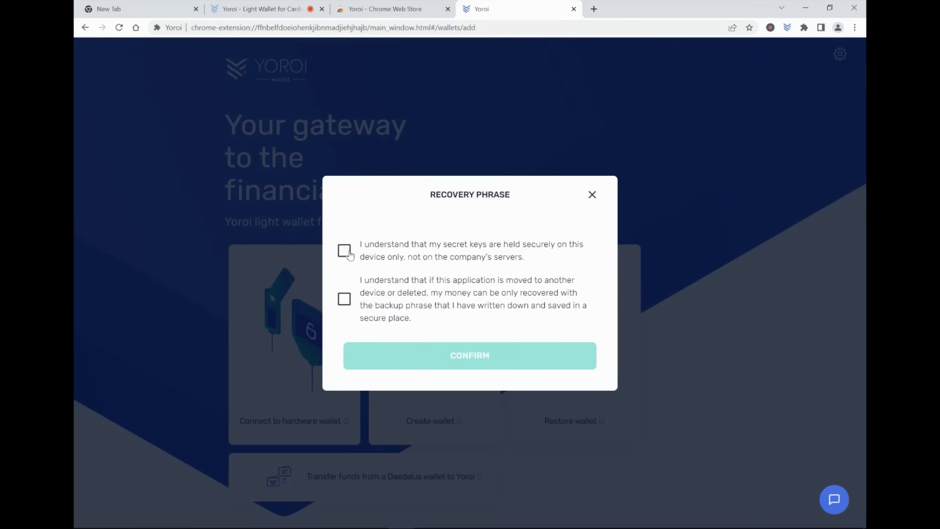
Accept both key-storage statements and confirm, opening the TEST wallet dashboard.
left_click(343, 299)
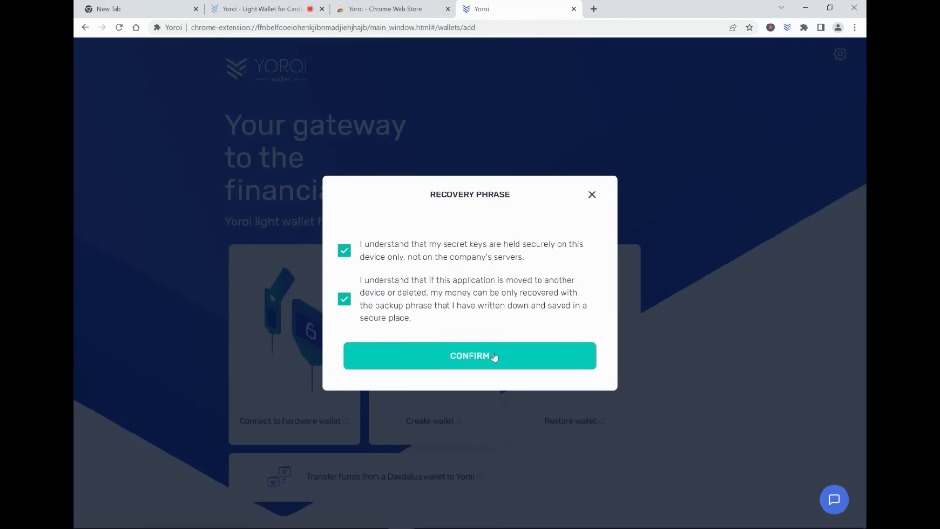
left_click(469, 356)
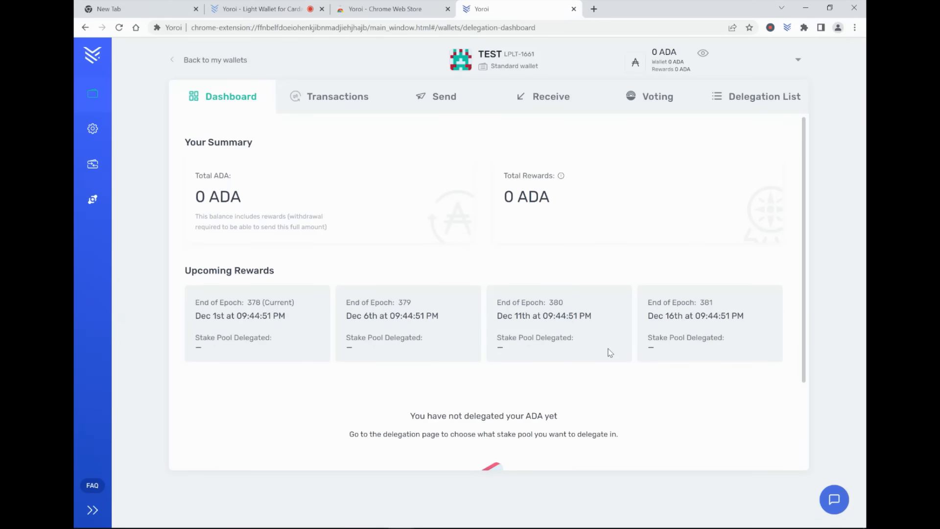
mouse_move(508, 221)
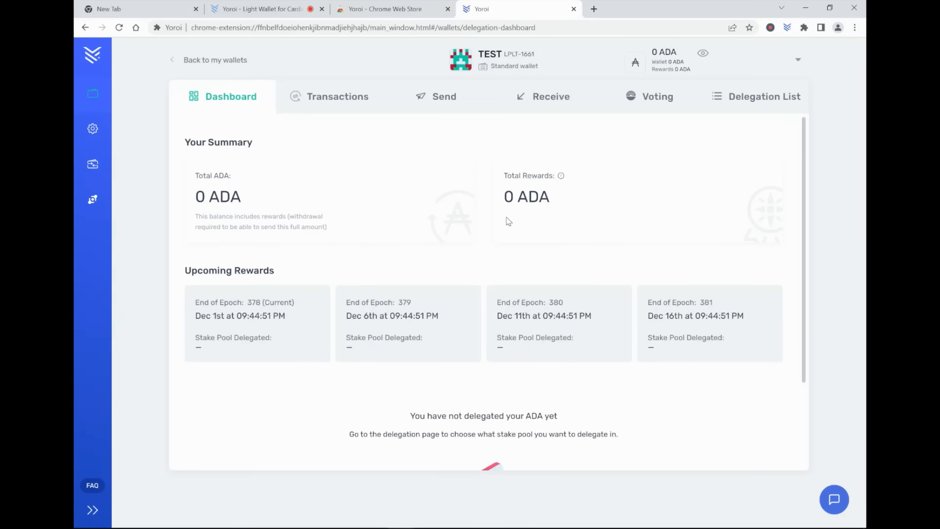
View the Receive address and Send form, return to Dashboard, then show the Delegation List.
left_click(551, 97)
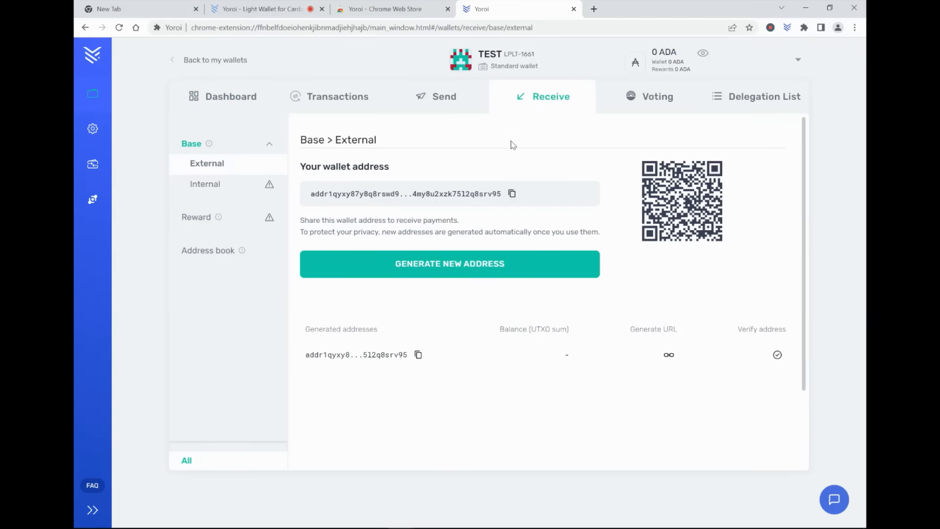
mouse_move(395, 214)
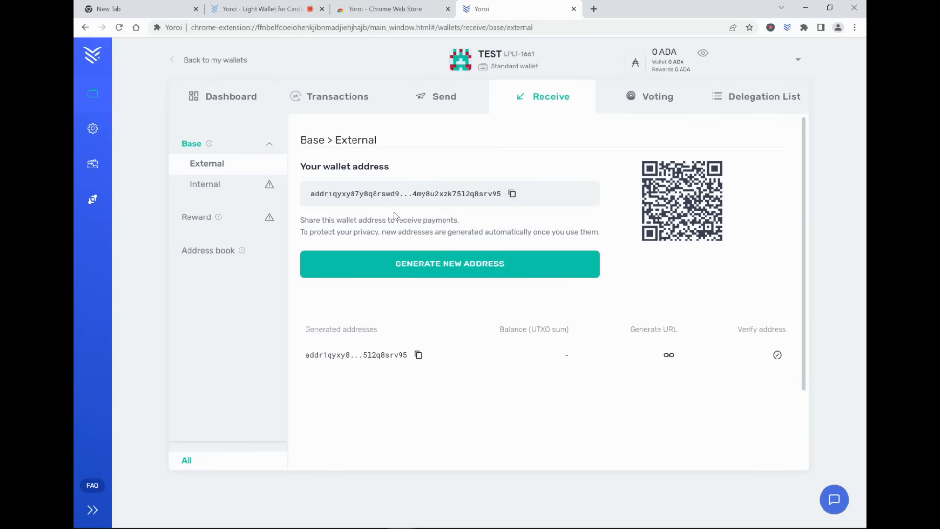
mouse_move(479, 205)
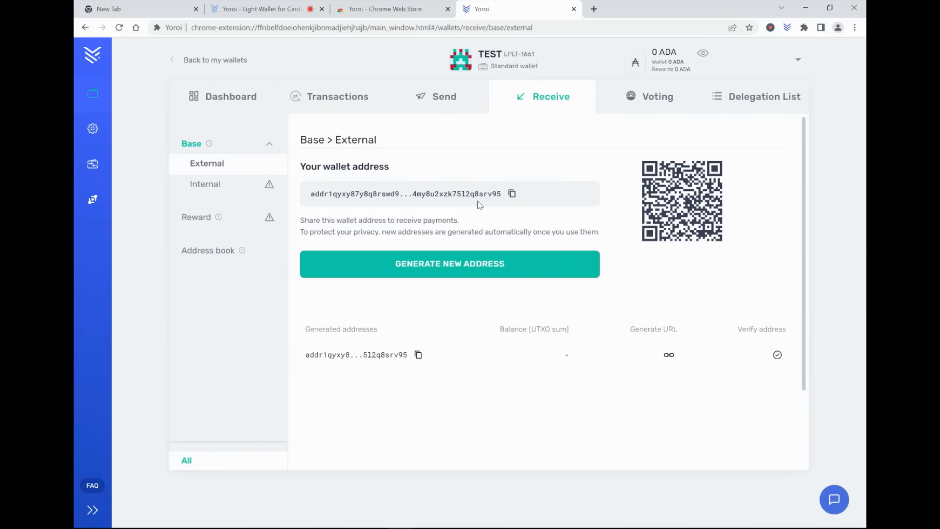
left_click(443, 96)
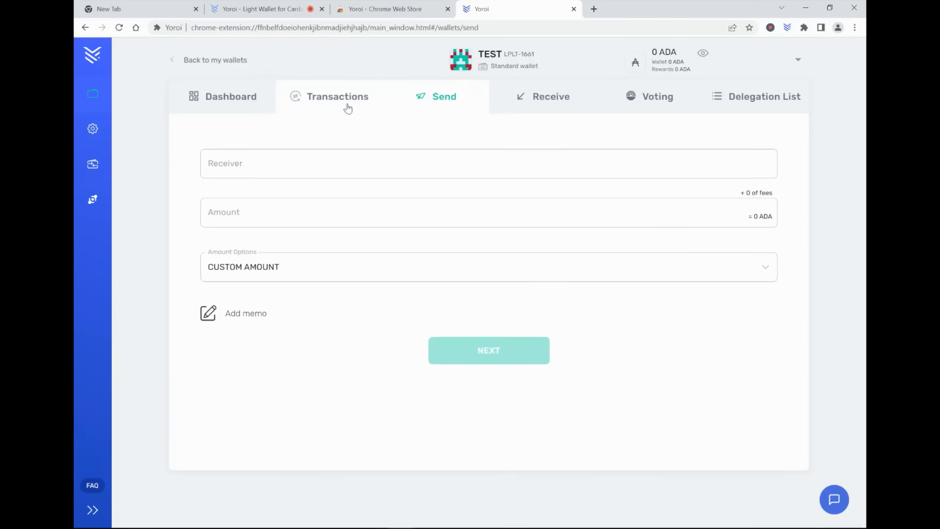
left_click(230, 97)
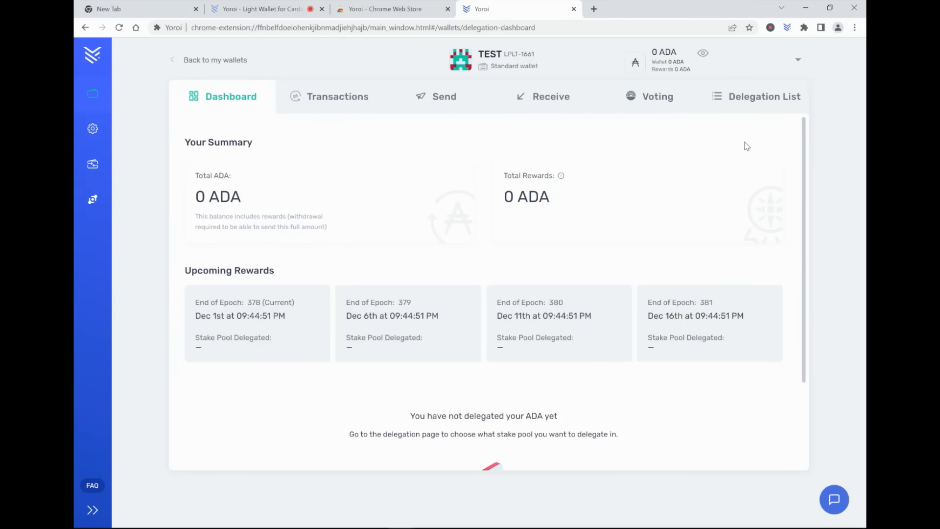
left_click(764, 96)
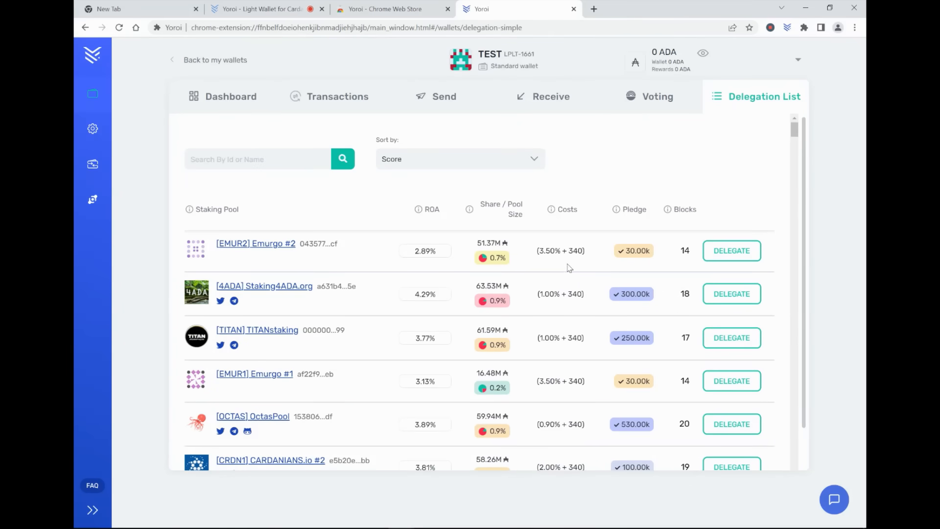
mouse_move(572, 400)
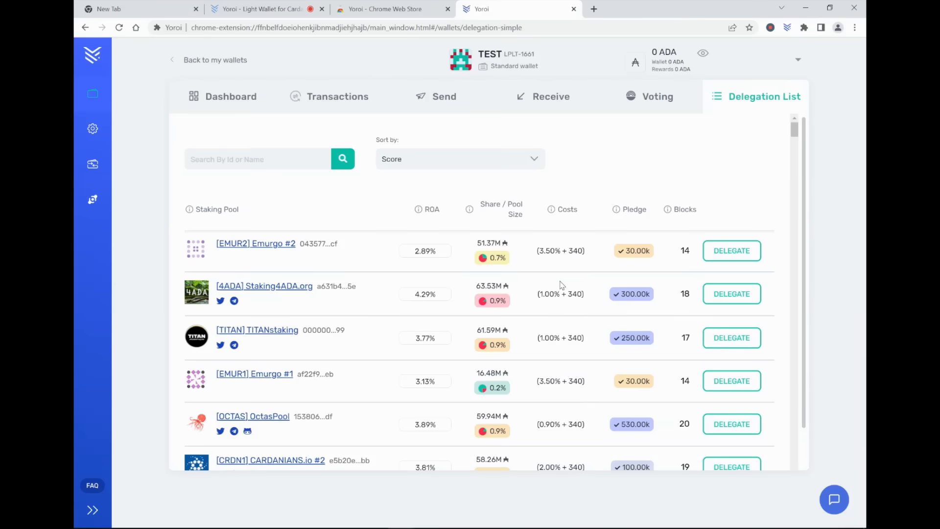
mouse_move(540, 329)
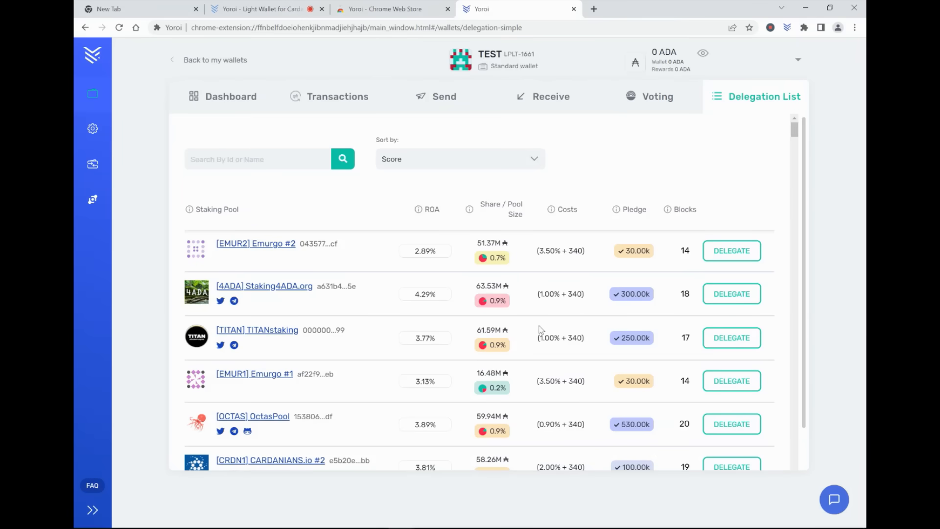
mouse_move(253, 98)
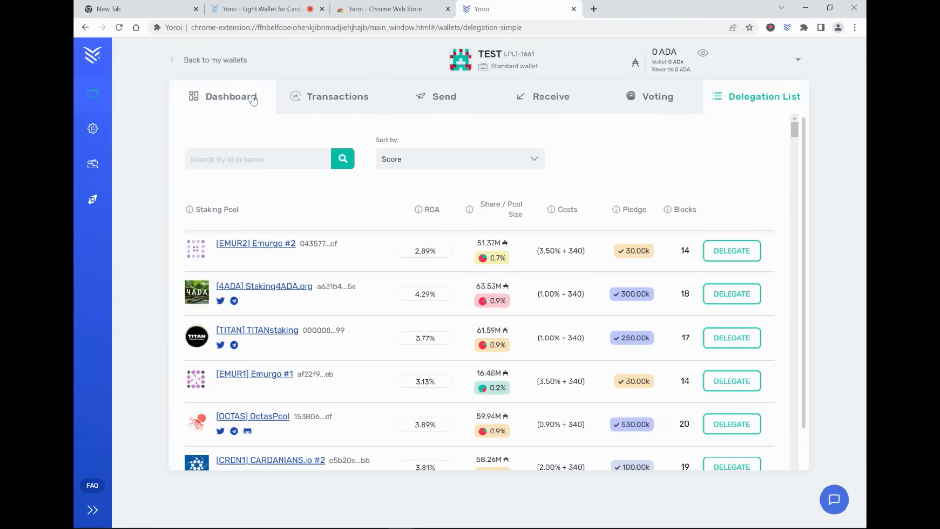
Return to the TEST wallet's summary dashboard showing 0 ADA and no delegation yet.
left_click(231, 96)
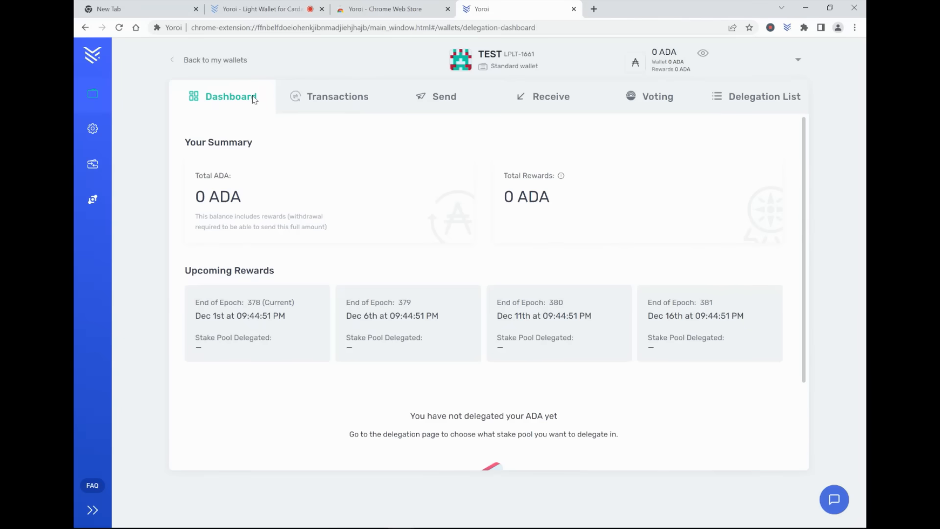